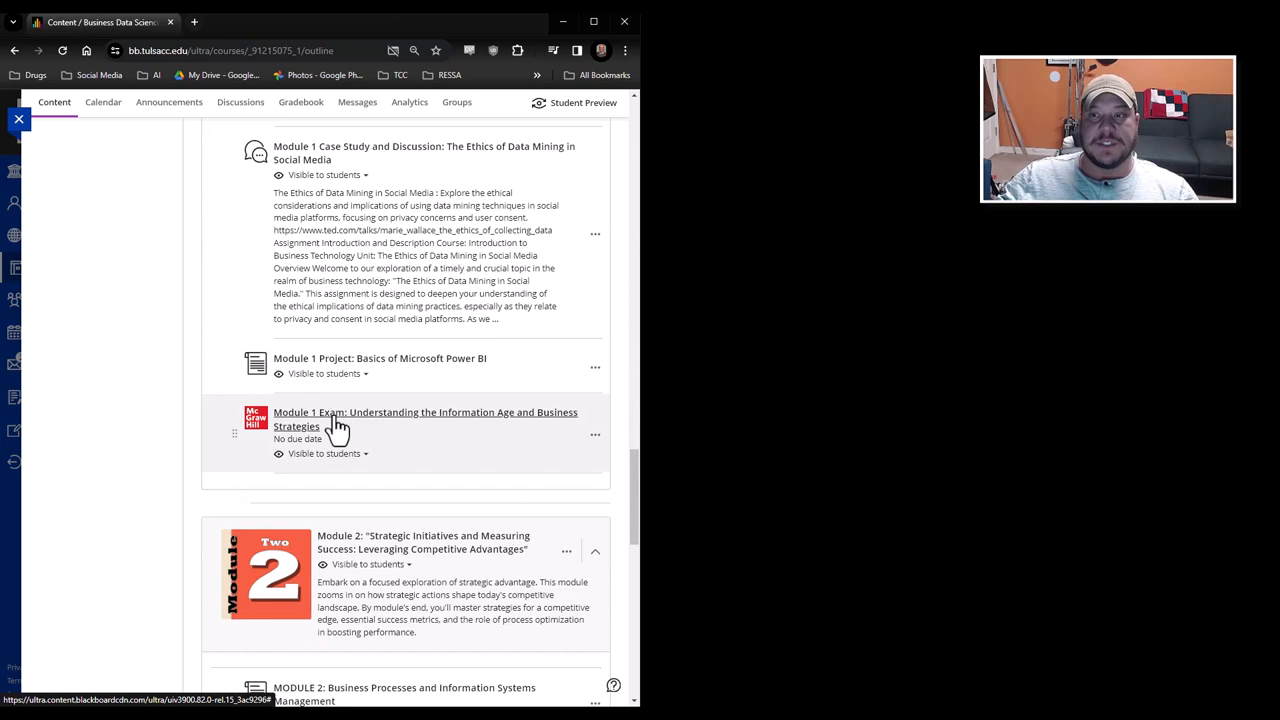
# Launch the Module 1 Exam from the Module 1 content list in McGraw-Hill Connect.
pyautogui.click(425, 419)
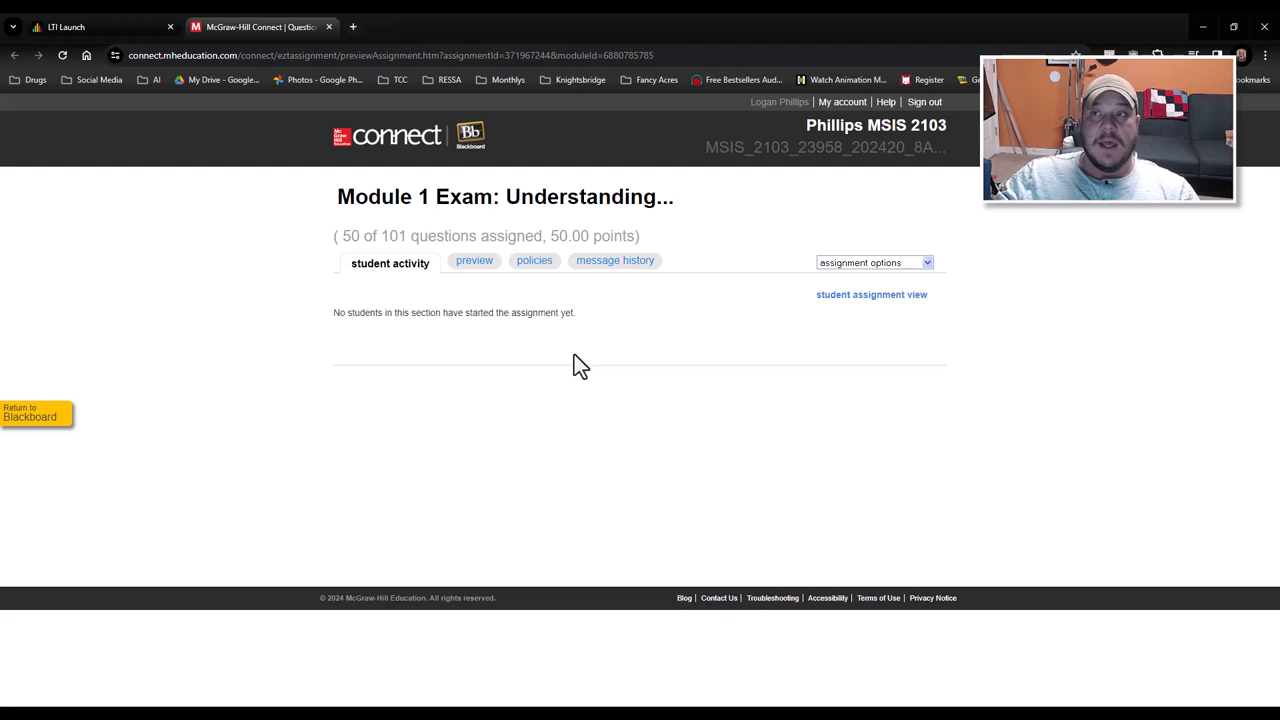
pyautogui.moveTo(680, 313)
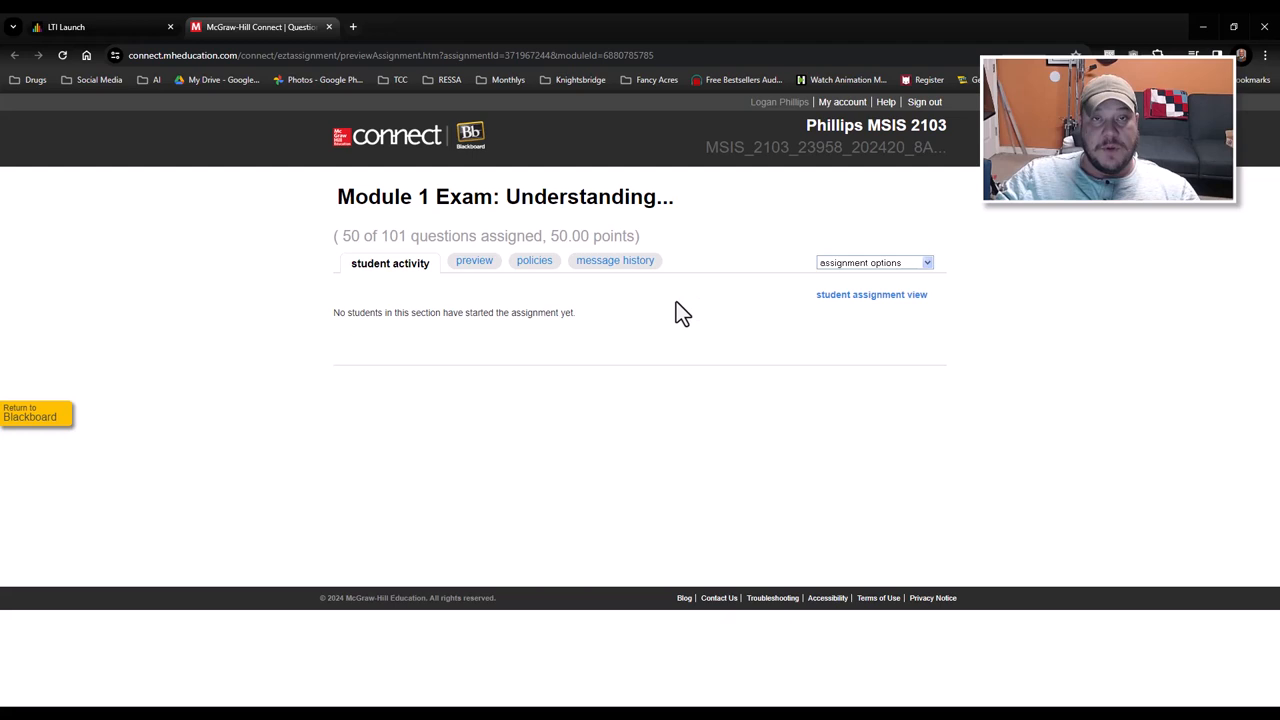
# Switch the Module 1 Exam to the student assignment view.
pyautogui.click(871, 294)
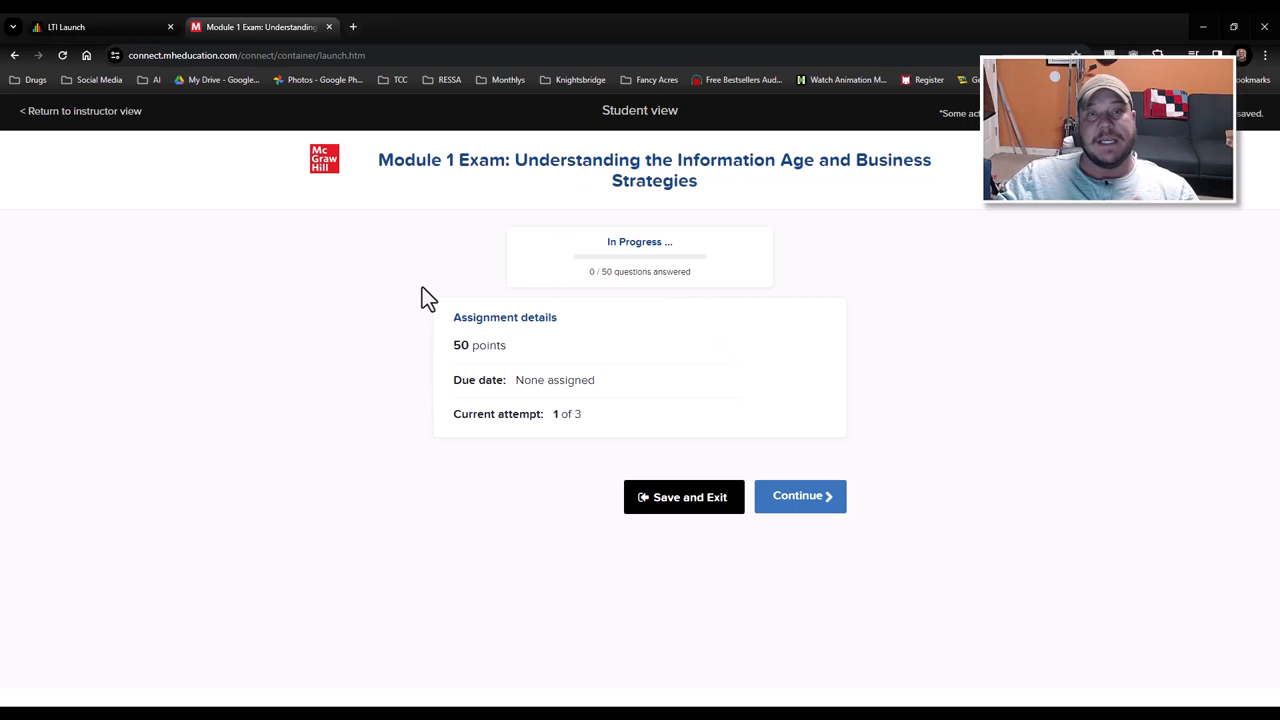
pyautogui.moveTo(417, 311)
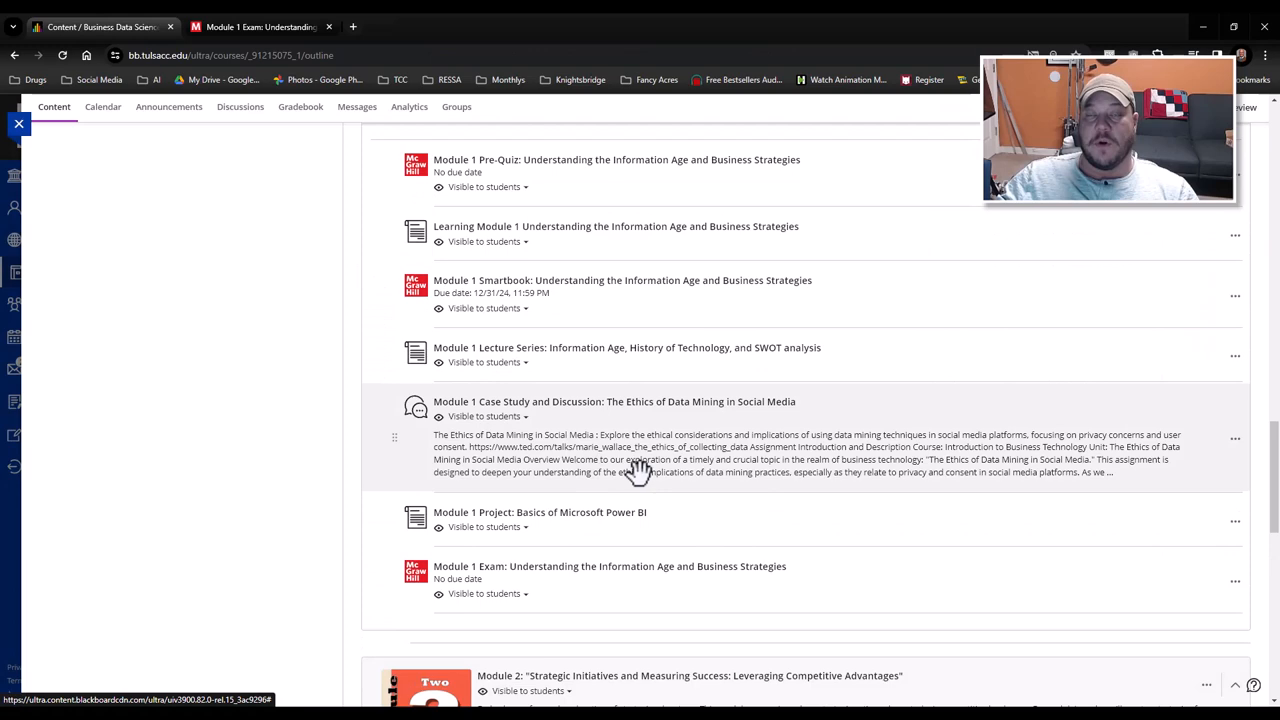
pyautogui.moveTo(485, 287)
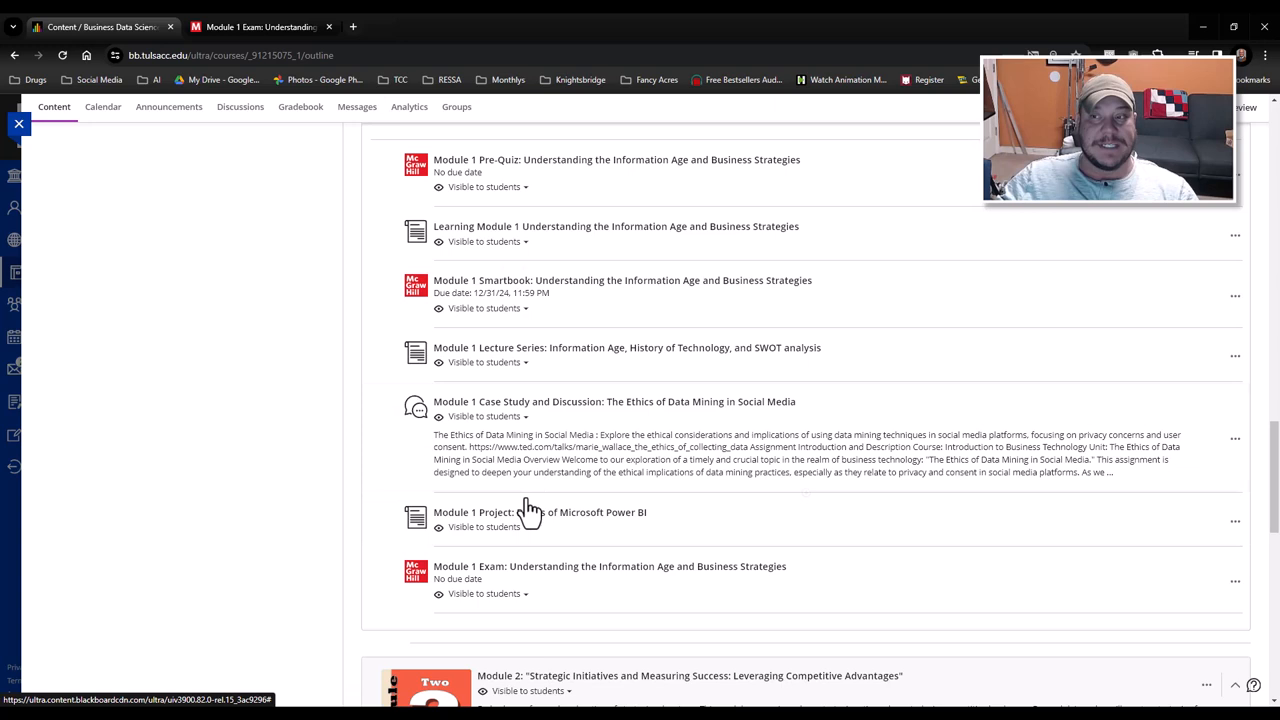
pyautogui.moveTo(636, 578)
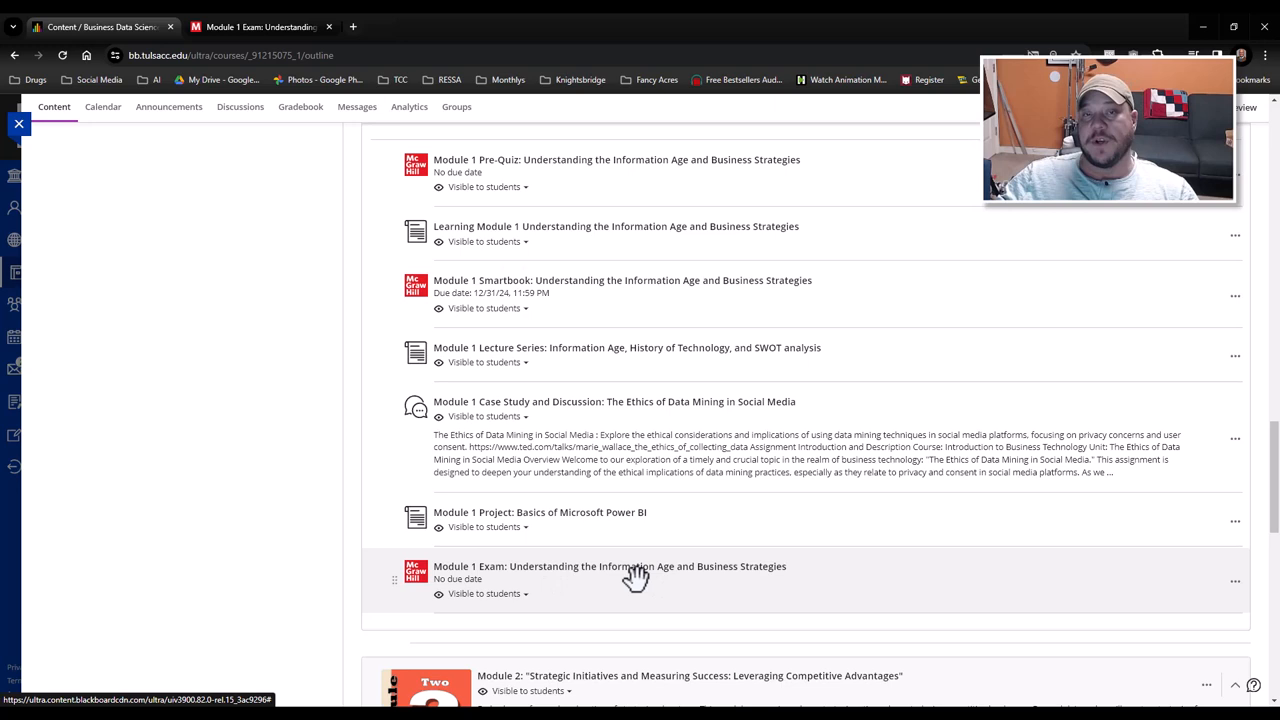